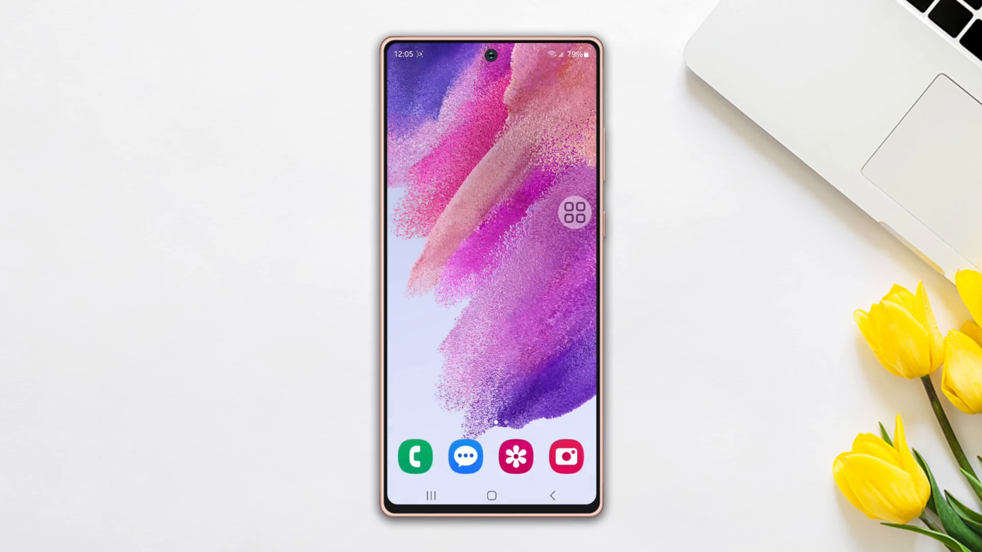
Go through Settings > About phone > Software information and tap Build number to confirm developer mode is on
{"action": "left_click", "coordinate": [572, 212]}
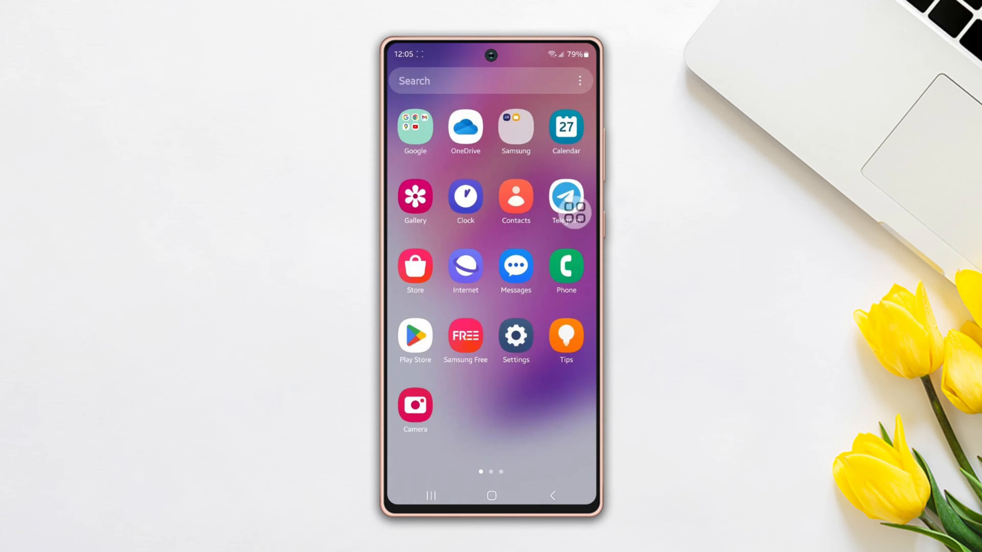
{"action": "left_click", "coordinate": [515, 336]}
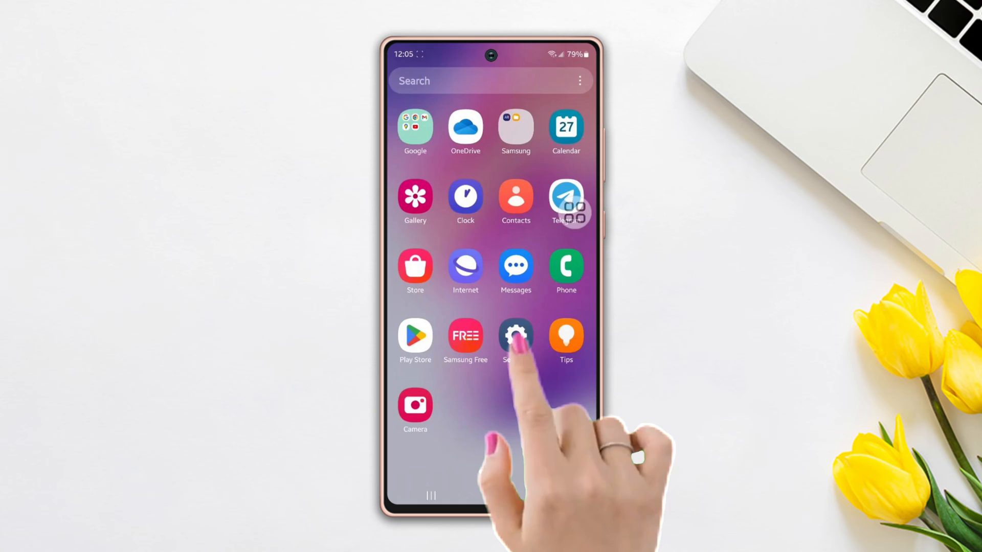
{"action": "left_click", "coordinate": [515, 334]}
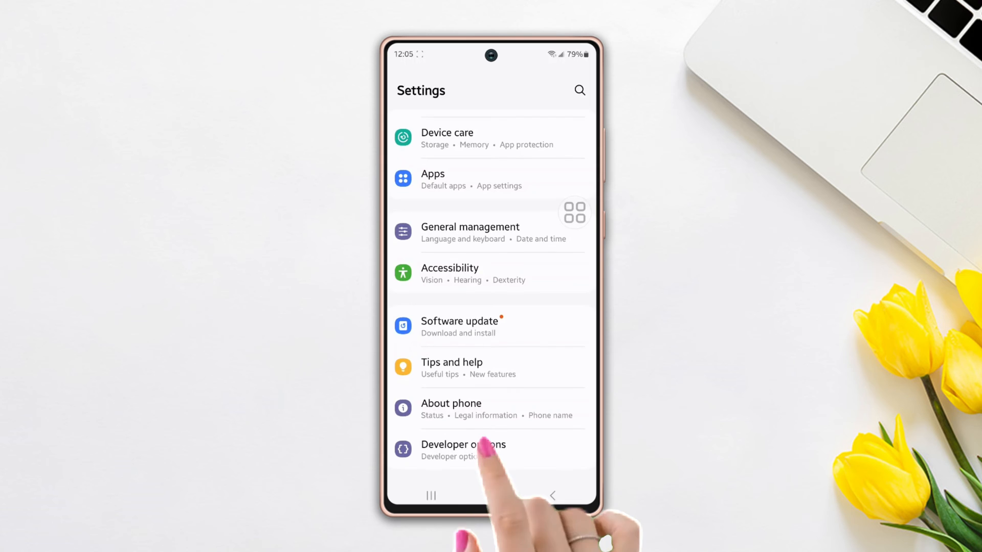
{"action": "left_click", "coordinate": [451, 403]}
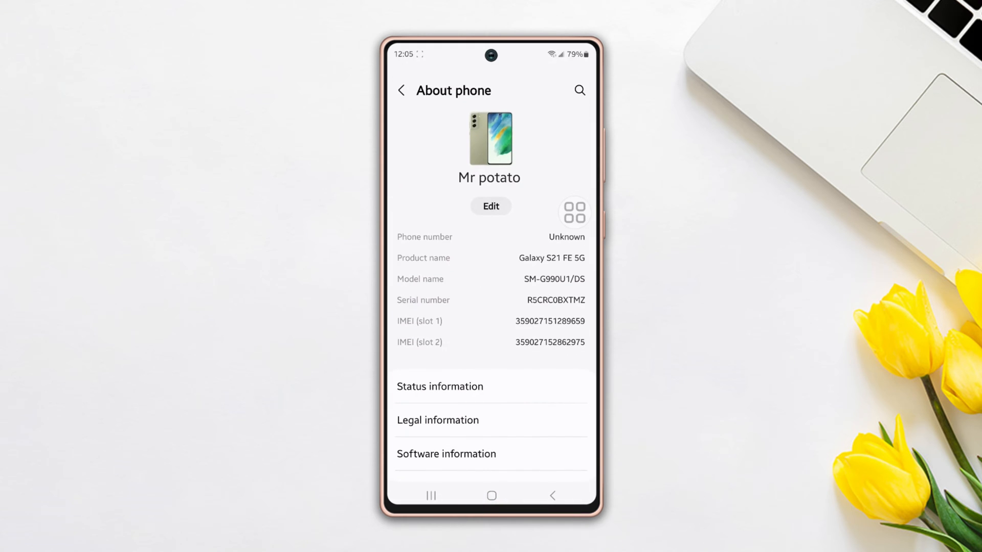
{"action": "scroll", "scroll_direction": "down", "scroll_amount": 3}
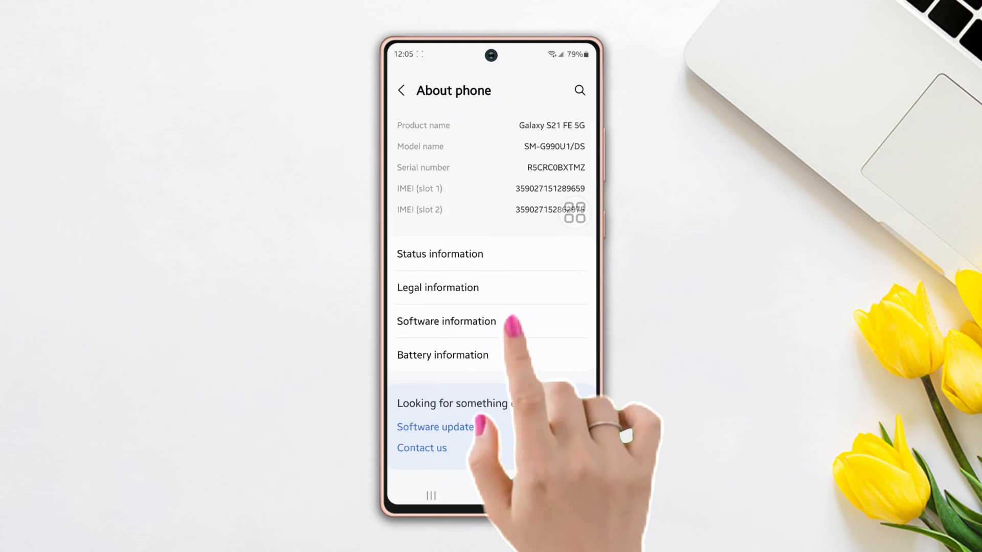
{"action": "left_click", "coordinate": [446, 321]}
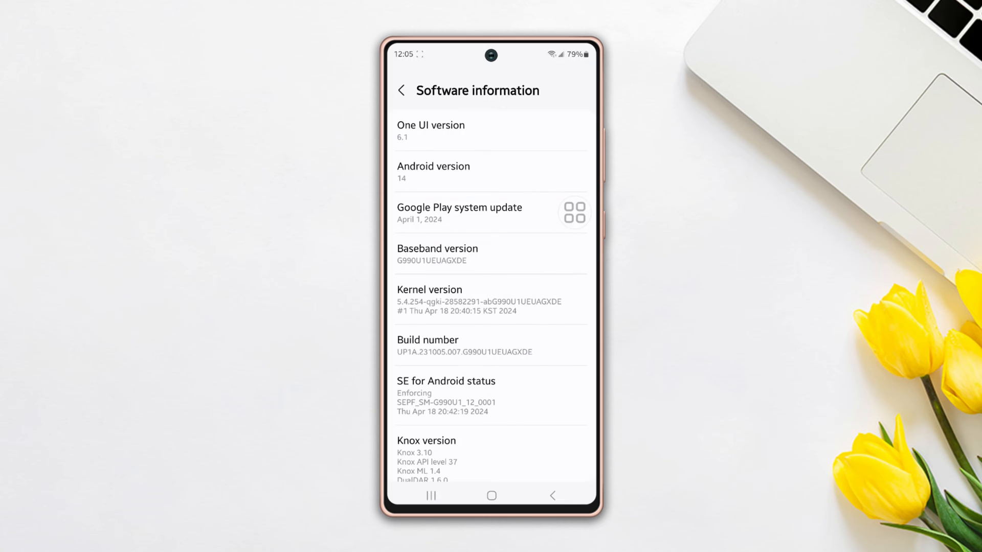
{"action": "scroll", "scroll_direction": "down", "scroll_amount": 3}
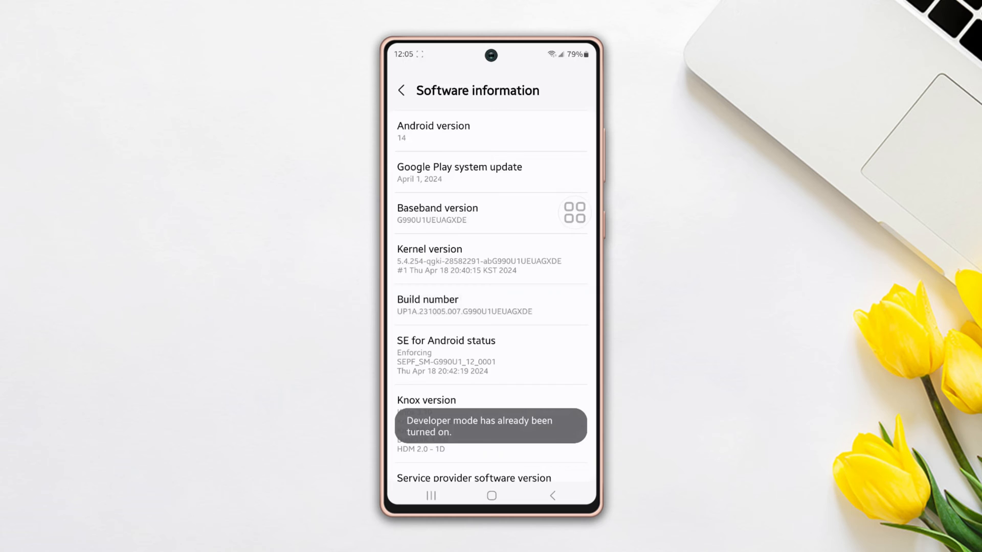
{"action": "left_click", "coordinate": [401, 90]}
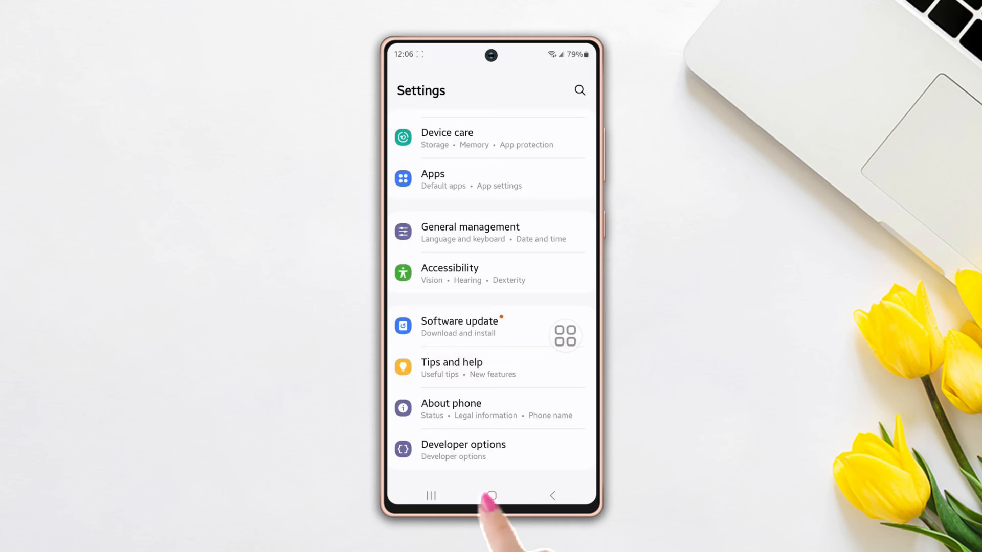
In Developer options' Networking section, turn on Wi-Fi scan throttling and Mobile data always active
{"action": "left_click", "coordinate": [464, 450]}
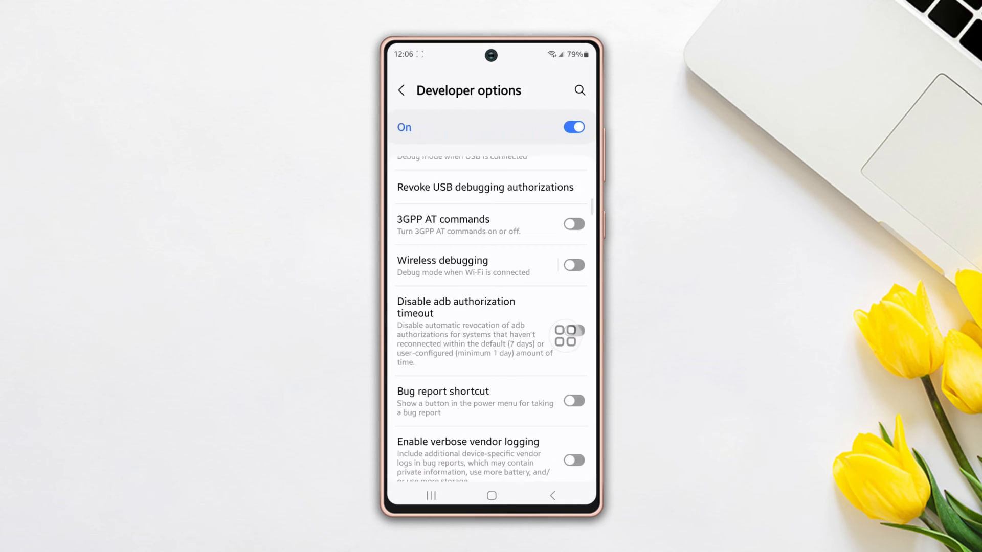
{"action": "scroll", "scroll_direction": "down", "scroll_amount": 3}
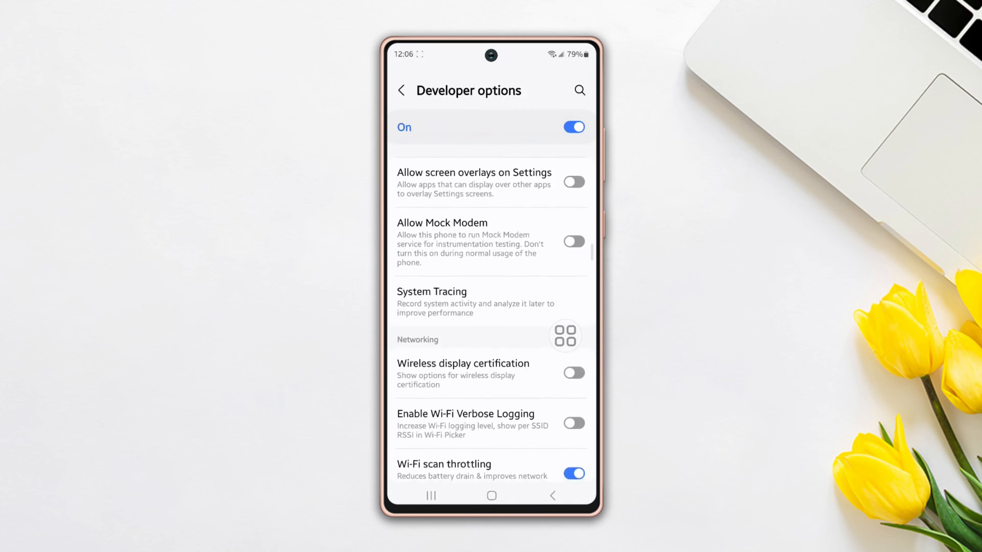
{"action": "scroll", "scroll_direction": "down", "scroll_amount": 3}
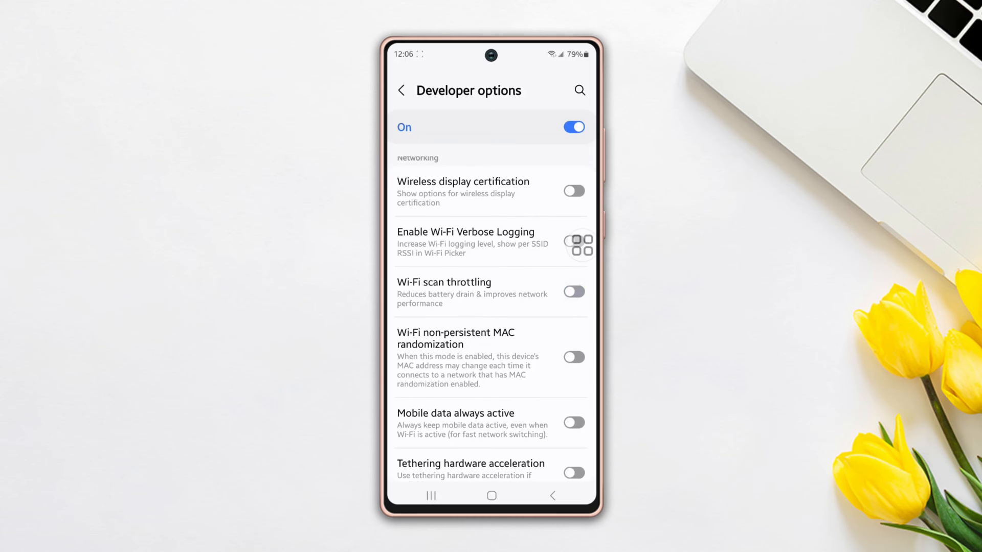
{"action": "left_click", "coordinate": [574, 291]}
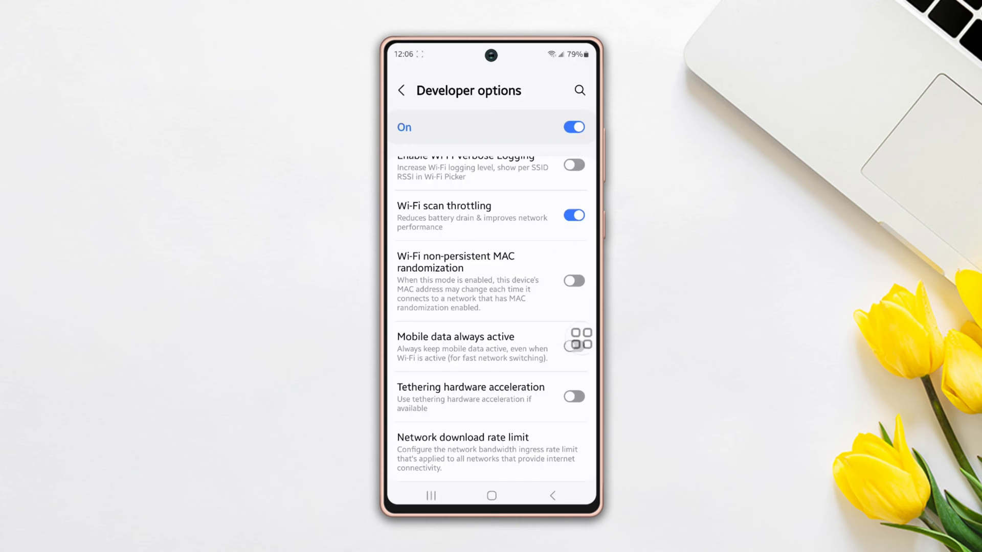
{"action": "left_click", "coordinate": [573, 347]}
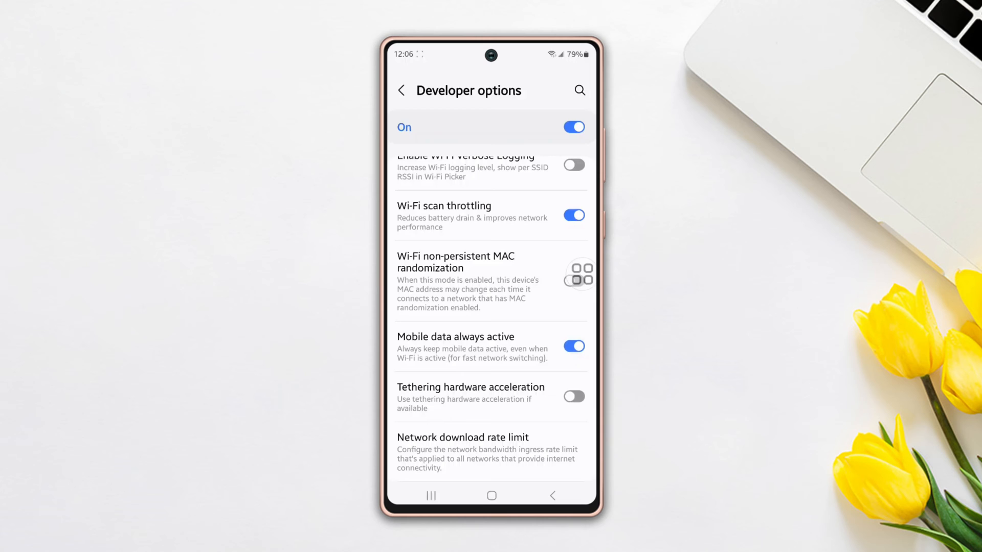
{"action": "left_click", "coordinate": [400, 90]}
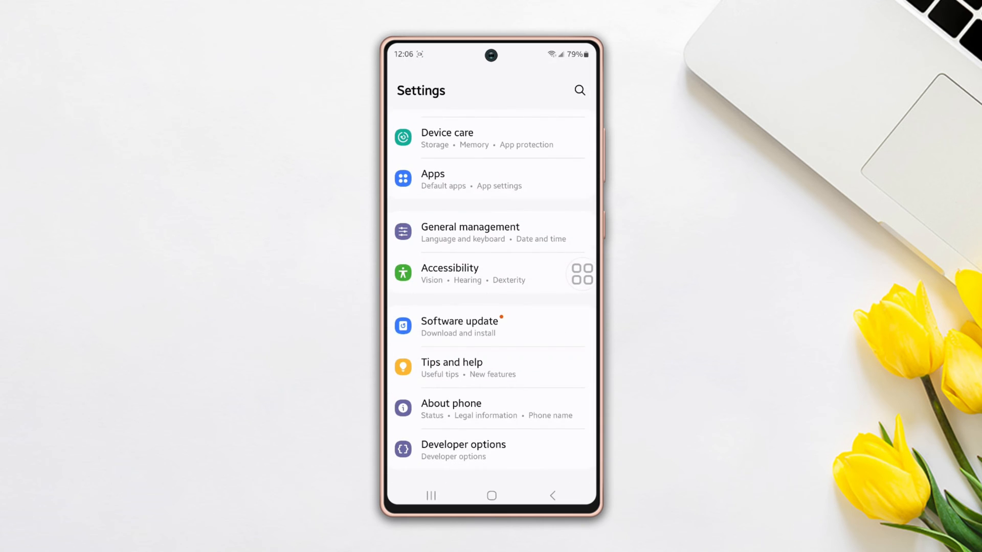
Find Galaxy Store in Apps (search 'ga') and clear its cache to 0 B from the Storage page
{"action": "left_click", "coordinate": [432, 180]}
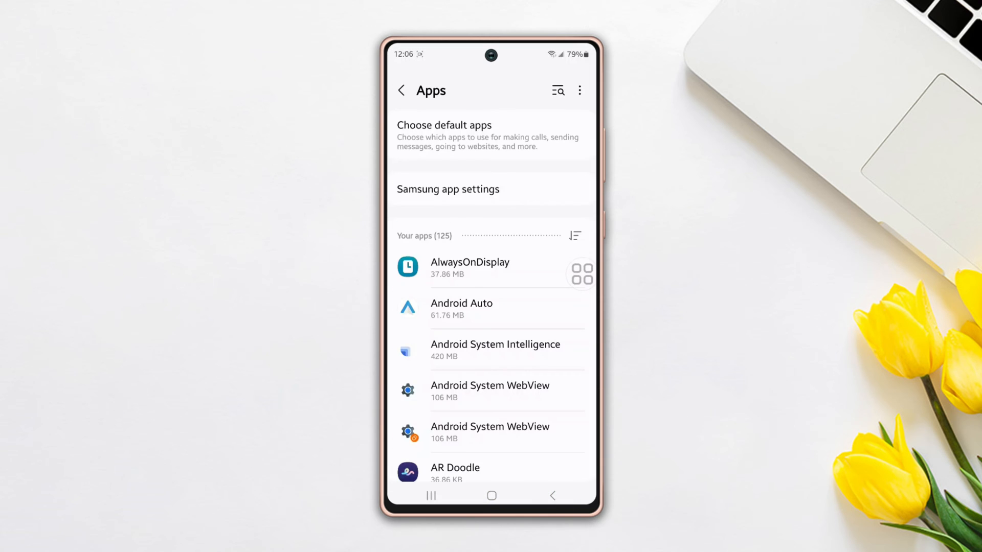
{"action": "type", "text": "gala"}
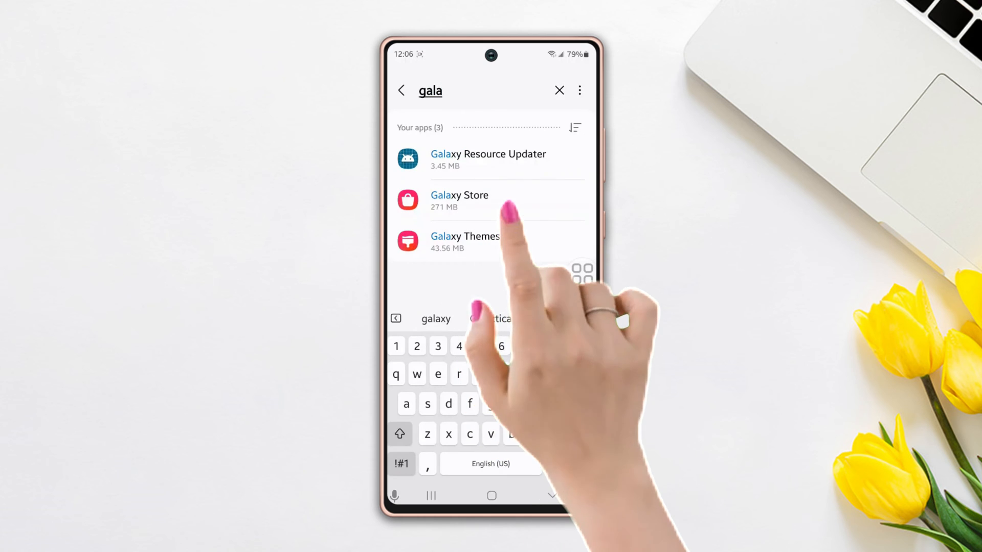
{"action": "left_click", "coordinate": [459, 199]}
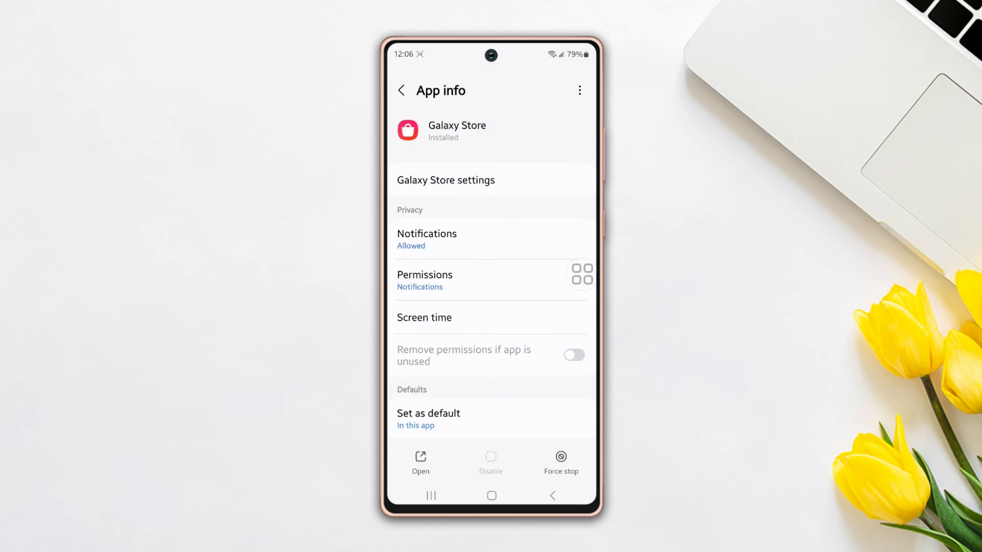
{"action": "scroll", "scroll_direction": "down", "scroll_amount": 3}
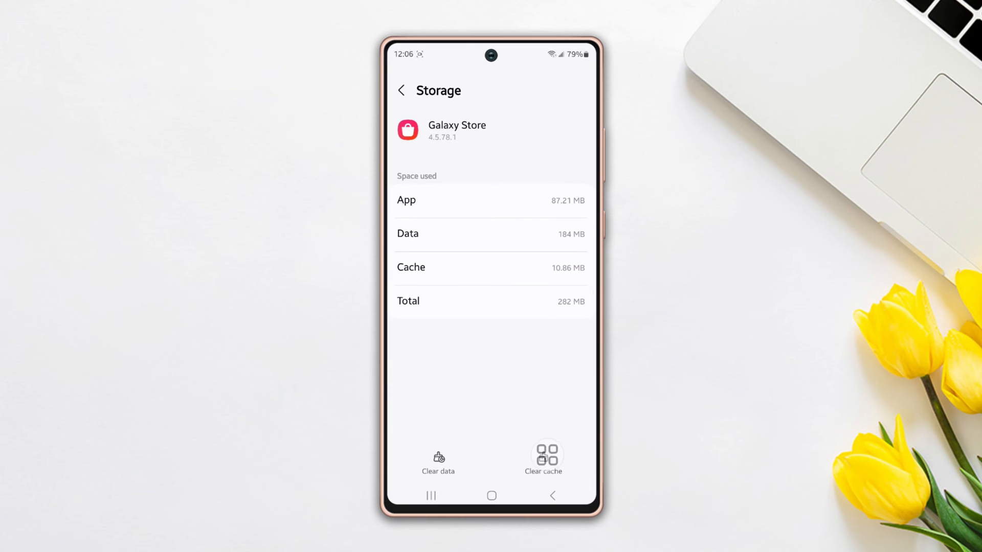
{"action": "left_click", "coordinate": [543, 457]}
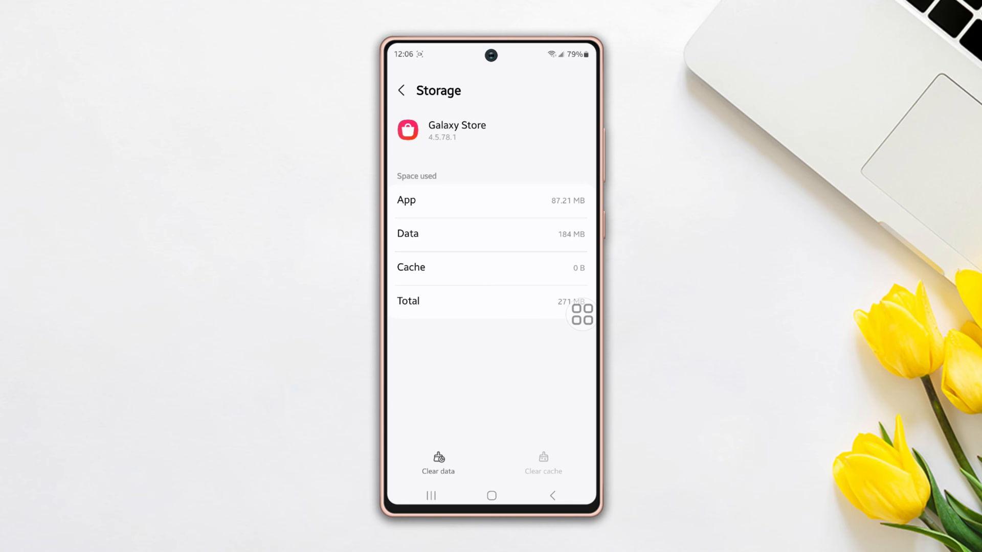
{"action": "left_click", "coordinate": [437, 464]}
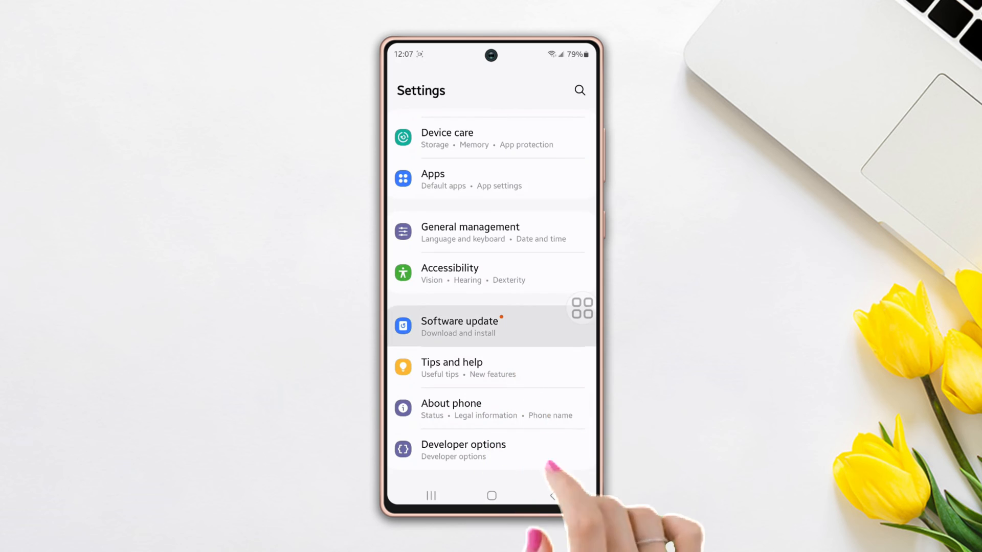
Request a check for new system updates via Software update > Download and install
{"action": "left_click", "coordinate": [460, 326]}
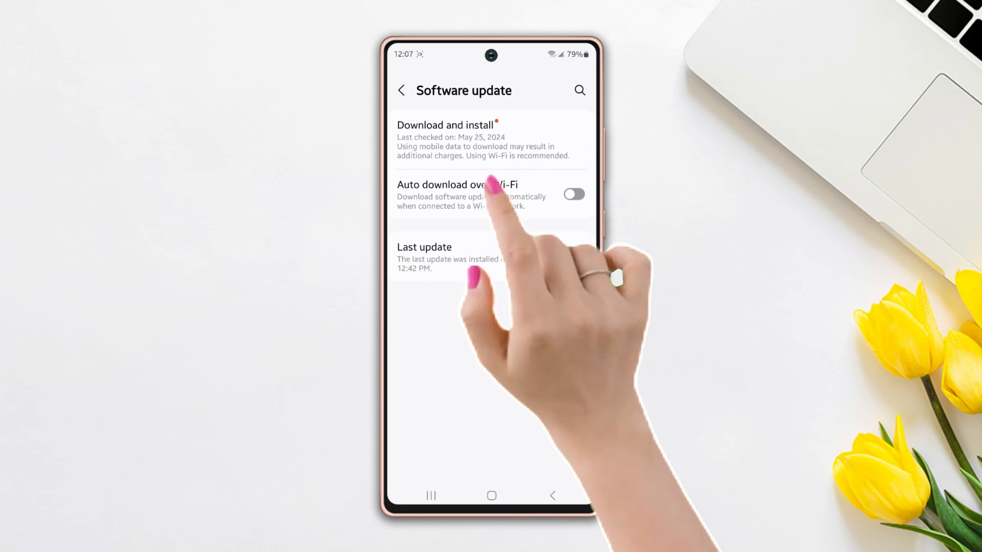
{"action": "left_click", "coordinate": [445, 124]}
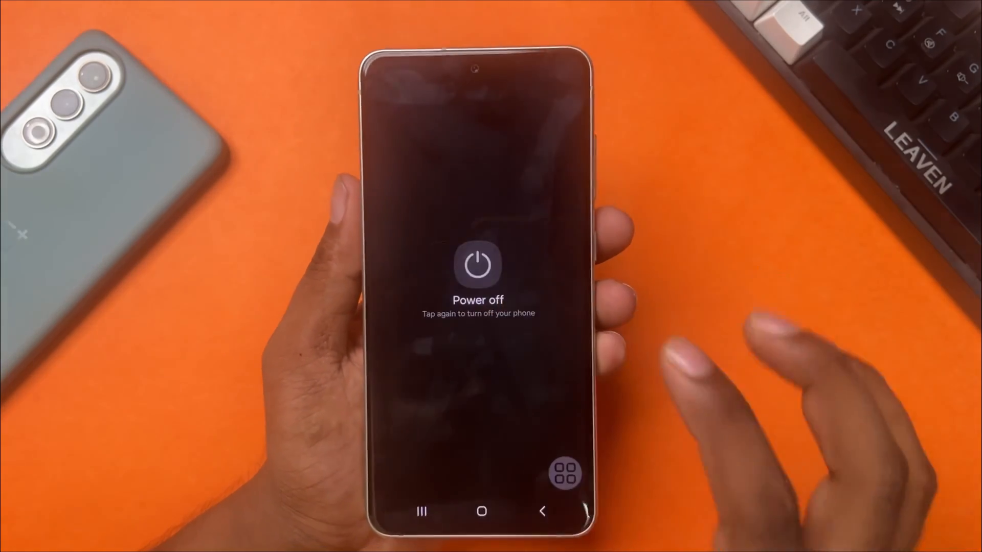
Power the phone off and move through the recovery menu toward Wipe cache partition
{"action": "left_click", "coordinate": [478, 265]}
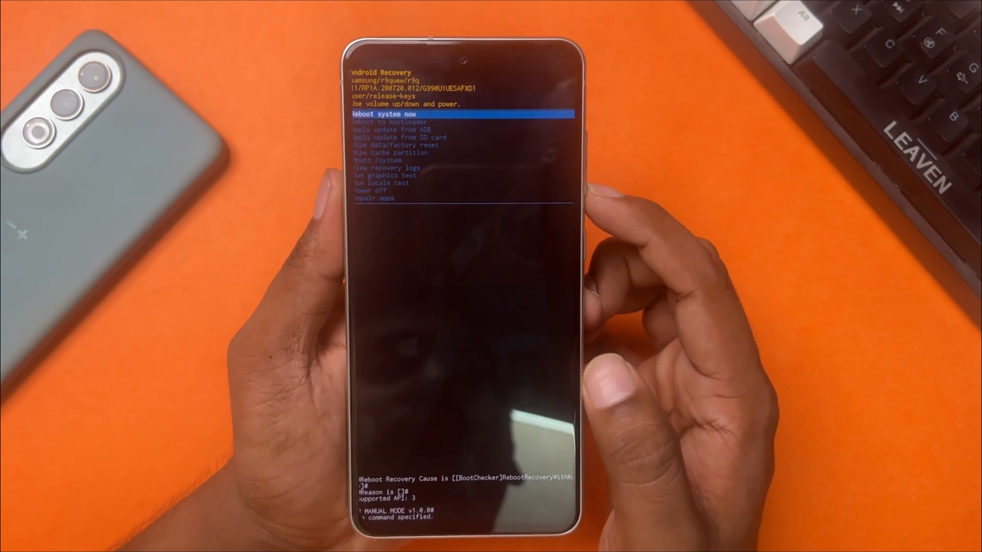
{"action": "key", "text": "VolumeDown"}
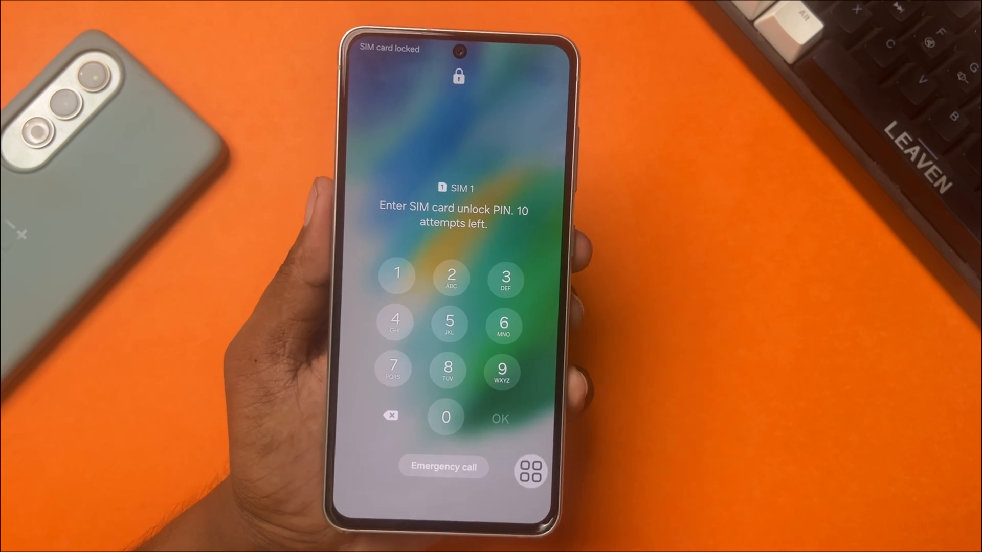
Enter a digit of the SIM unlock PIN on the lock screen keypad
{"action": "left_click", "coordinate": [455, 425]}
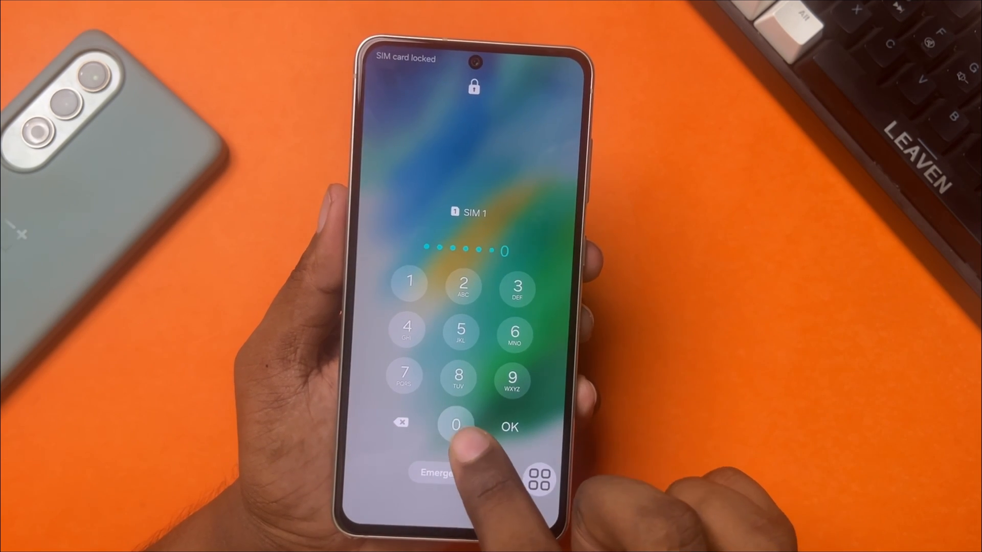